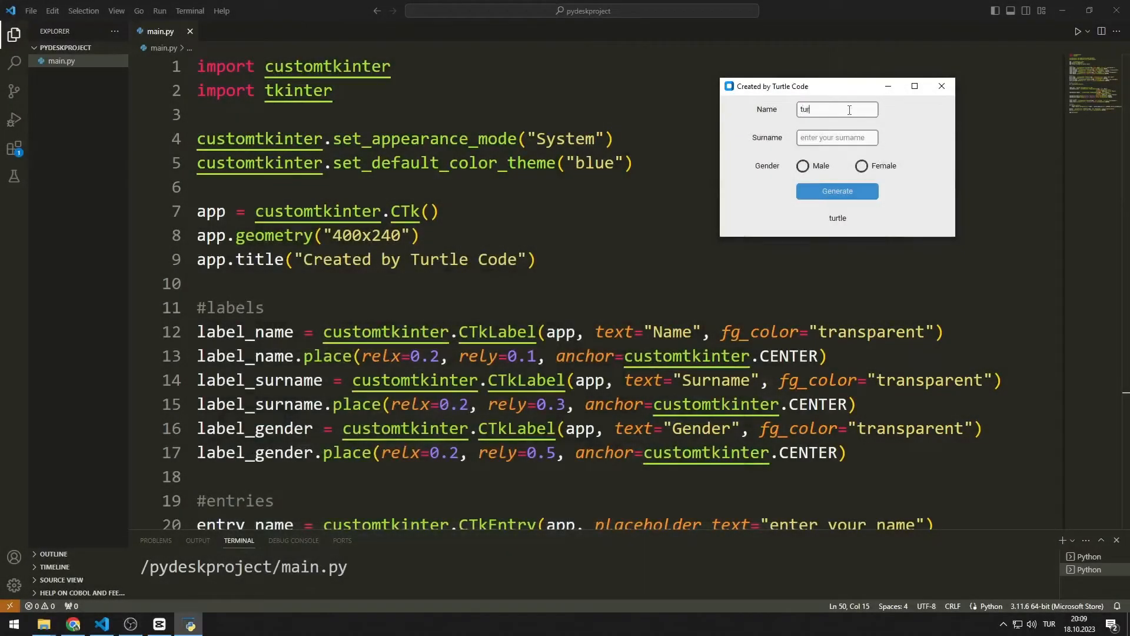
Enter surname 'code', choose Female and generate the result in the running form
text(code)
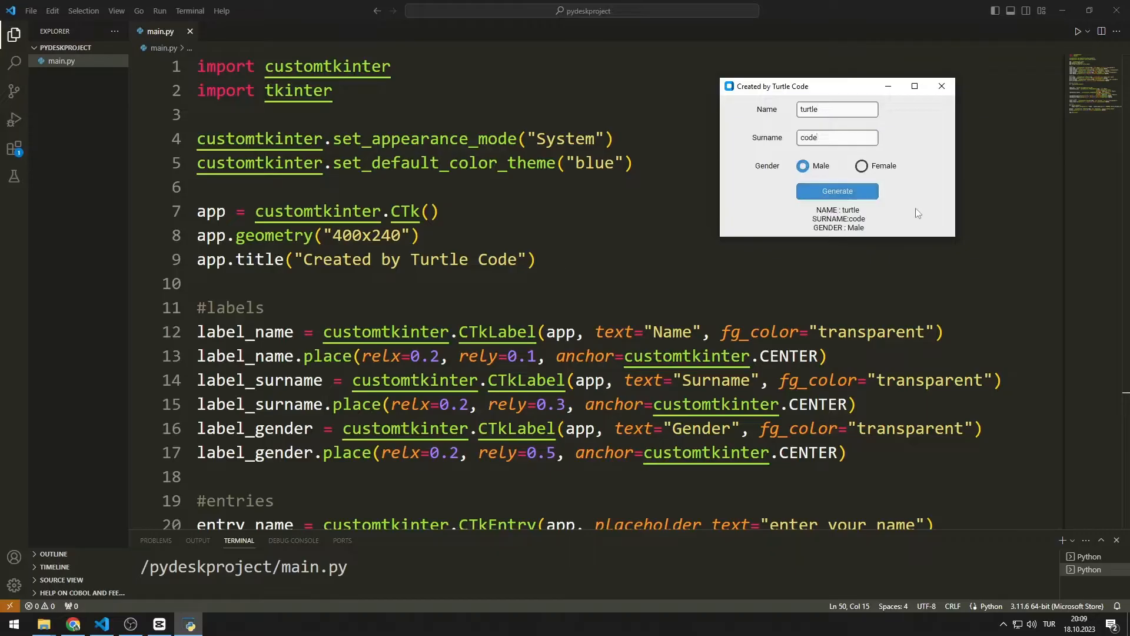
click(862, 166)
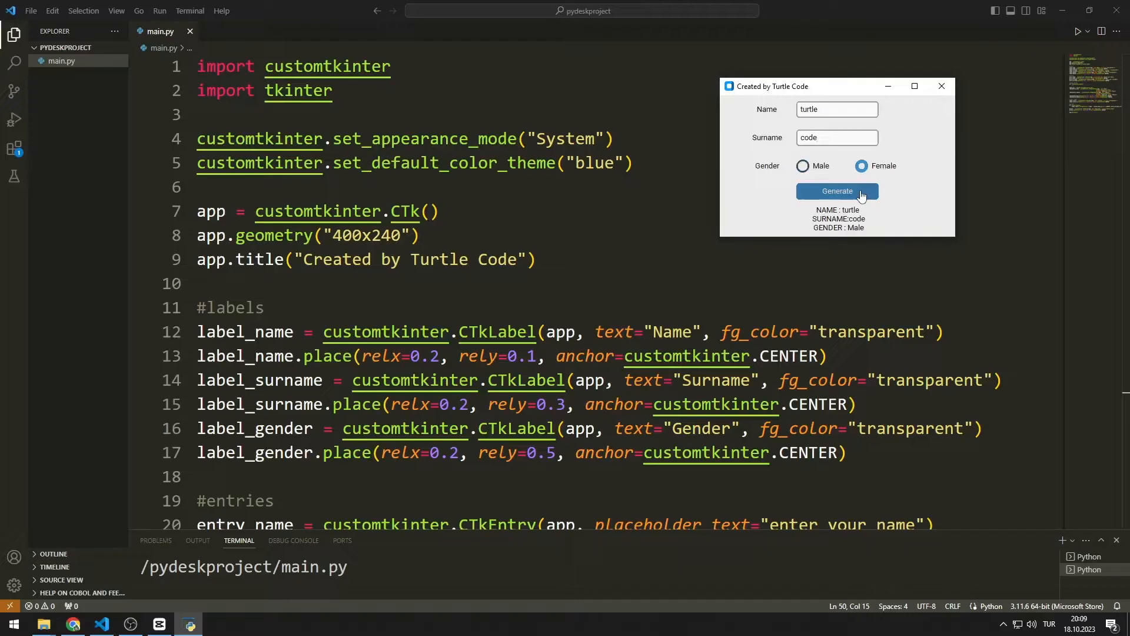
click(836, 191)
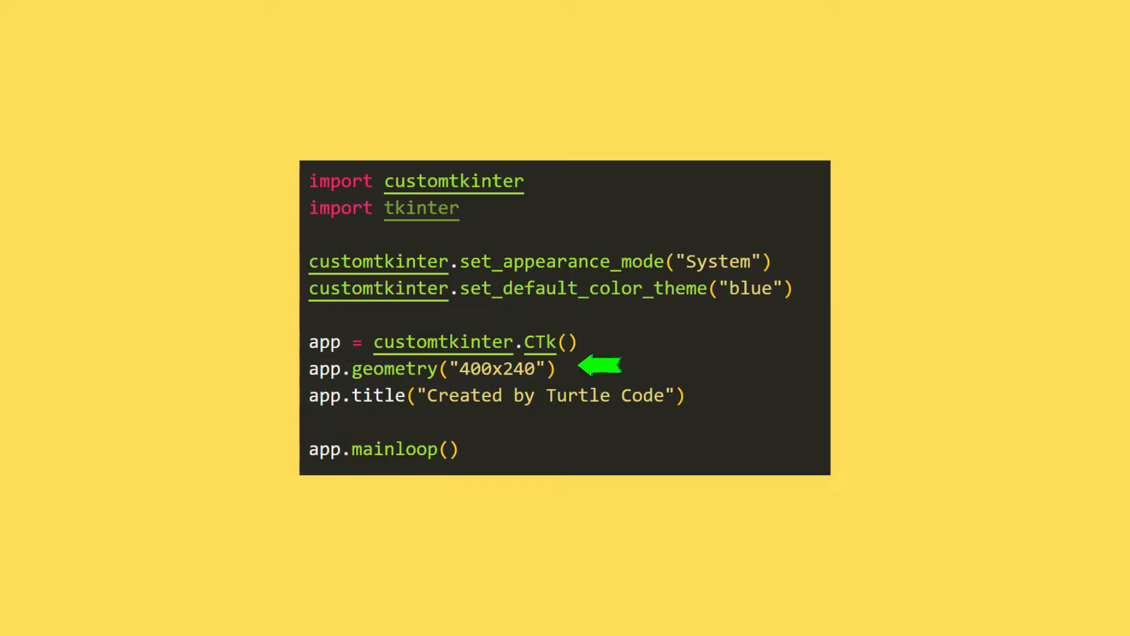
mouse_move(720, 394)
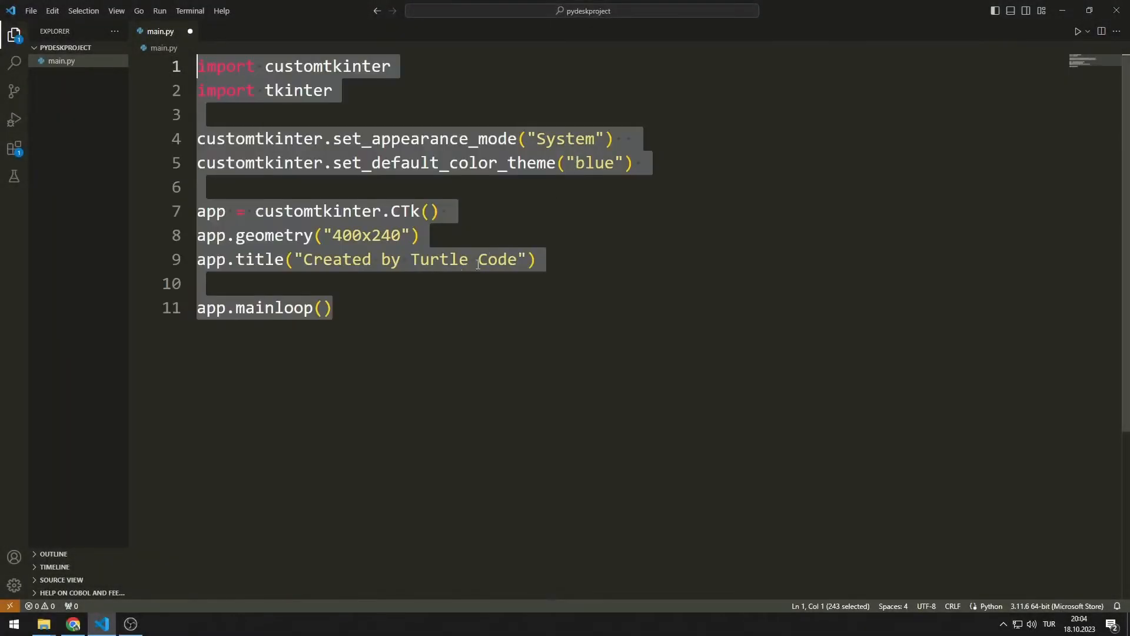
Run main.py to preview the Name, Surname and Gender labels, then close the form window
click(414, 307)
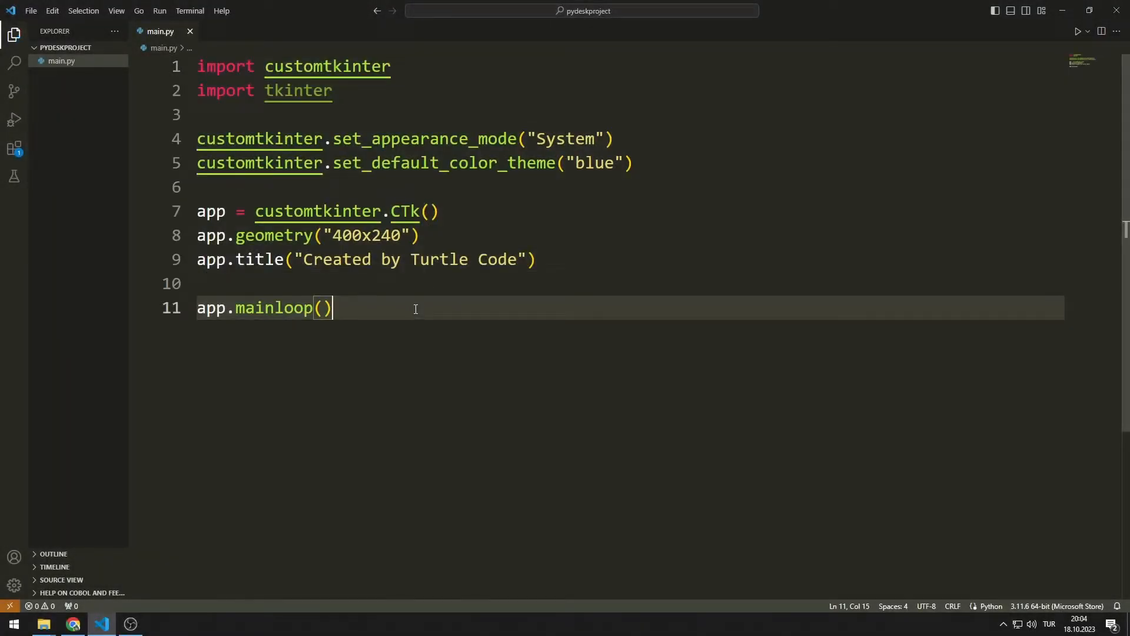
click(1077, 31)
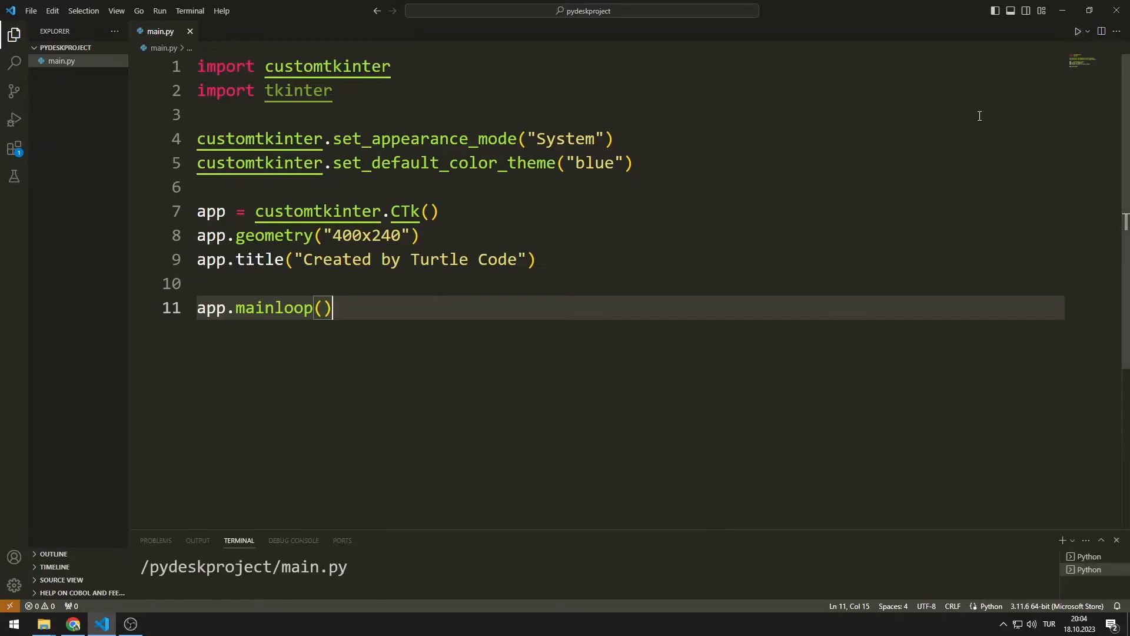
click(1076, 31)
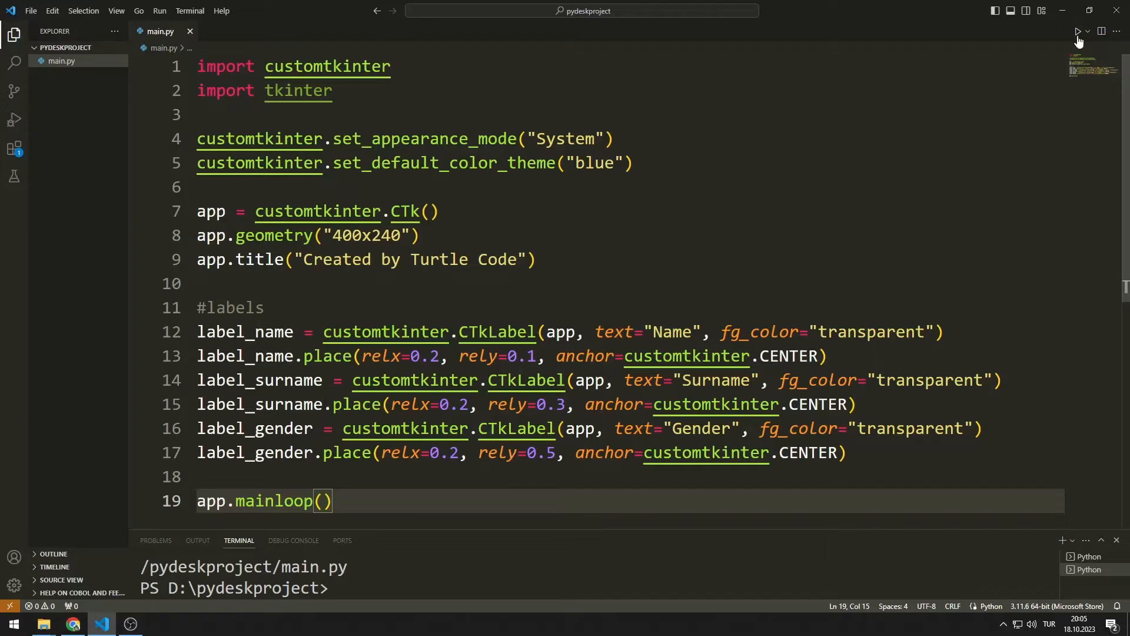
click(1078, 30)
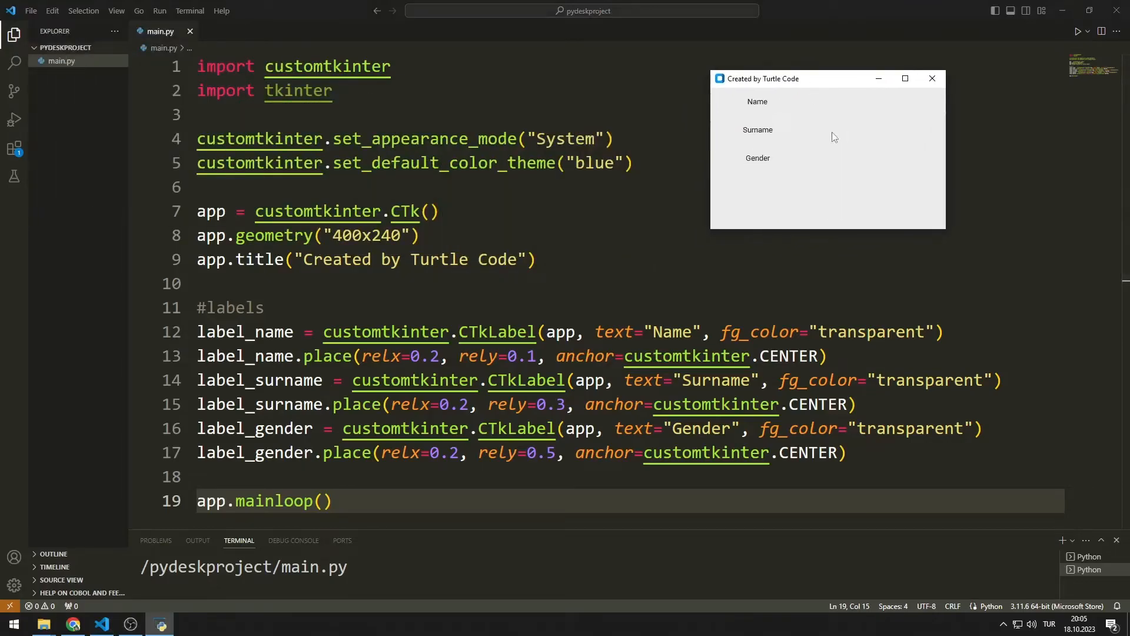
mouse_move(932, 79)
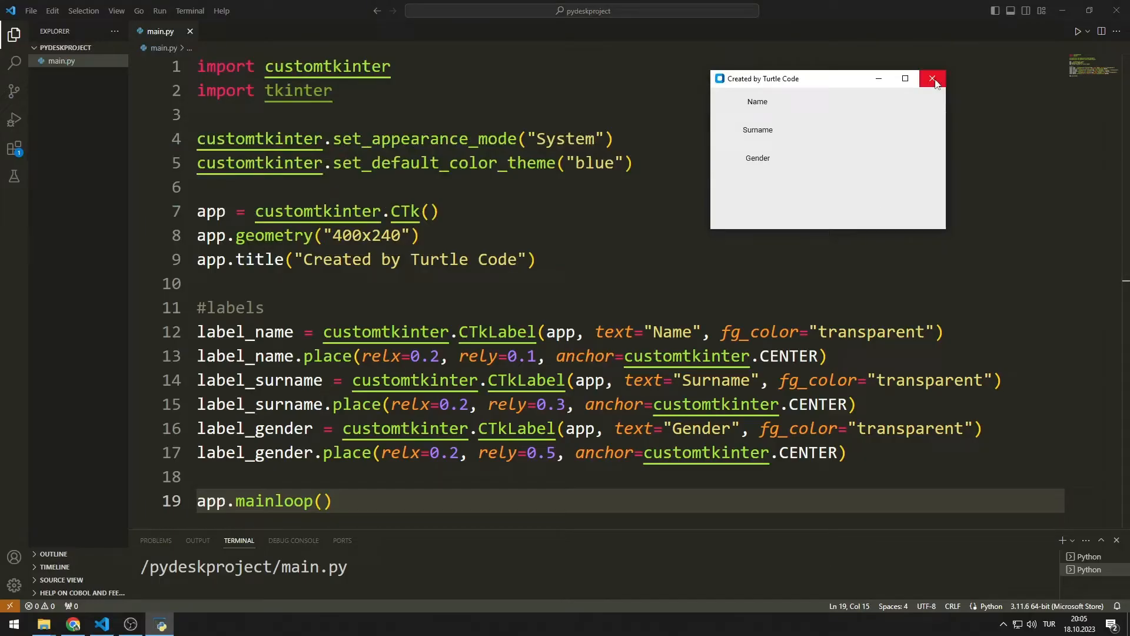
click(932, 79)
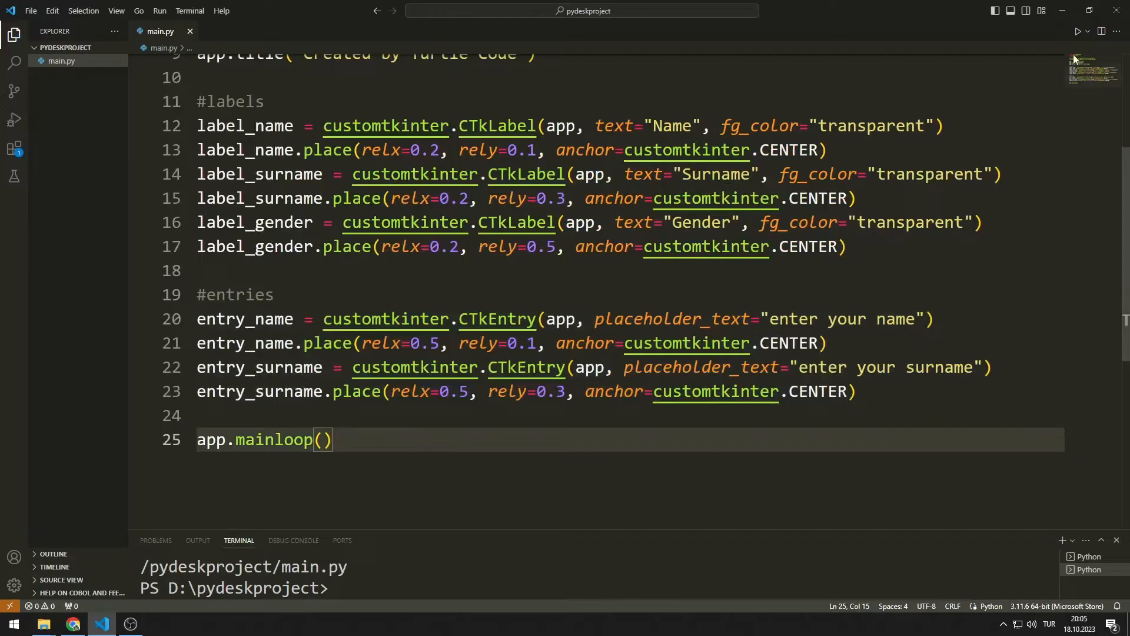
Run the script and enter 'turtle' in the Name entry of the running form
click(1078, 31)
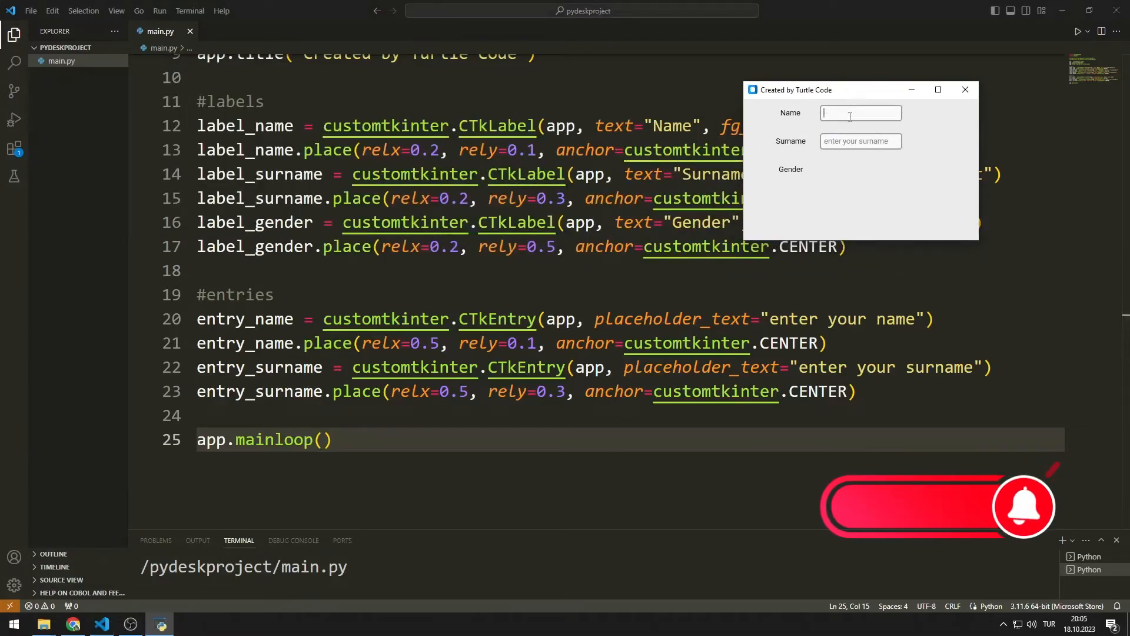
text(turtle)
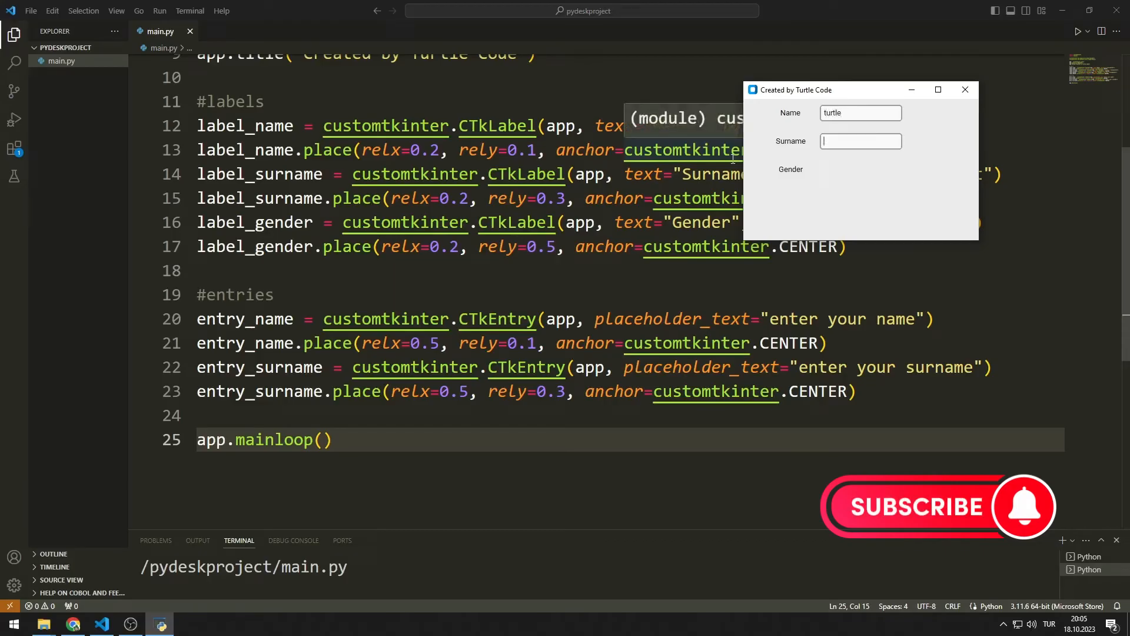
text(cd)
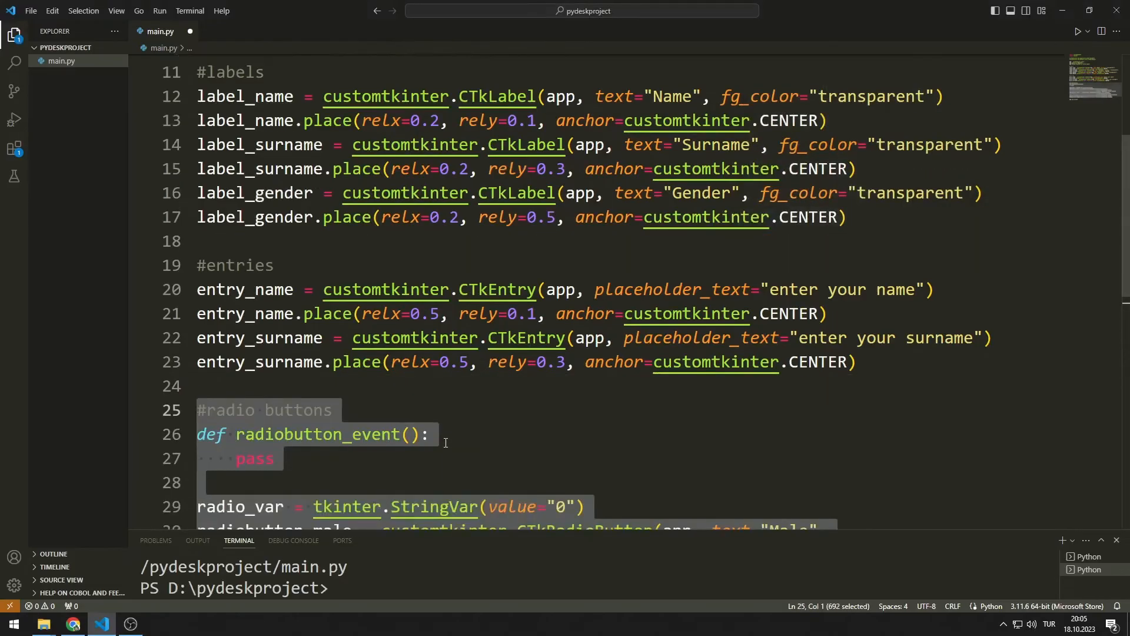
Run the form with Male/Female radio buttons and select Female
scroll(down, 3)
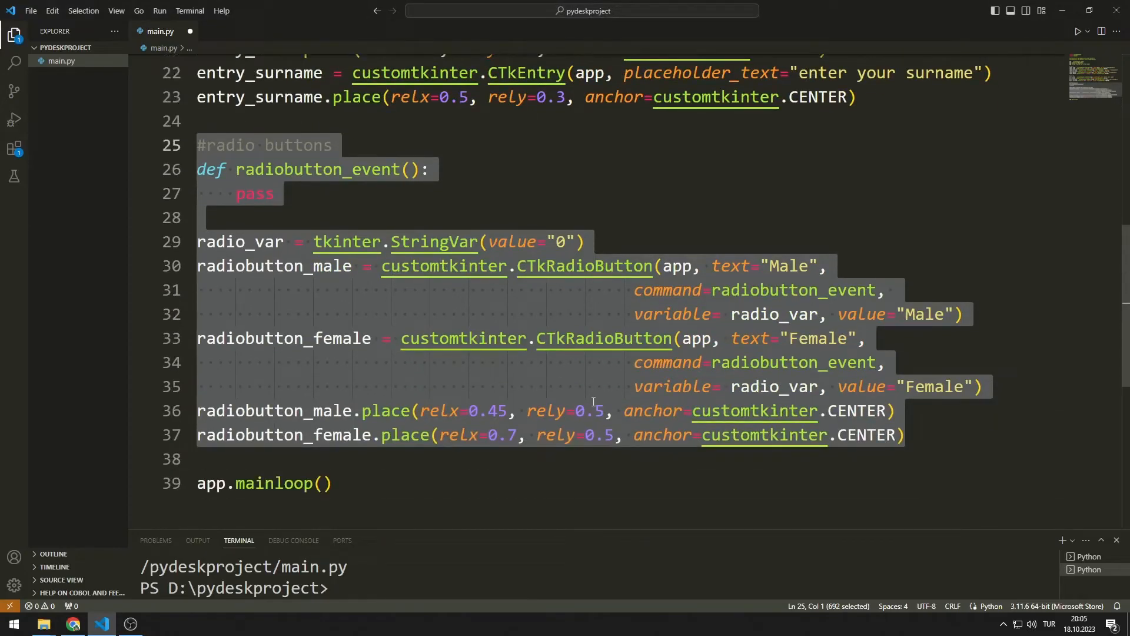
click(332, 483)
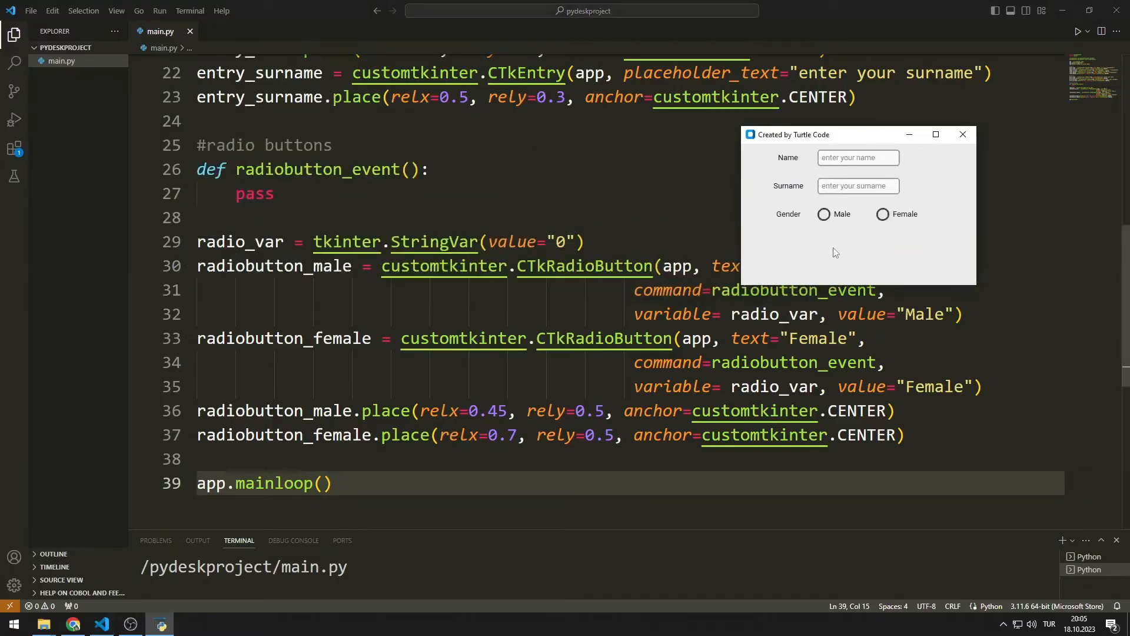
click(881, 214)
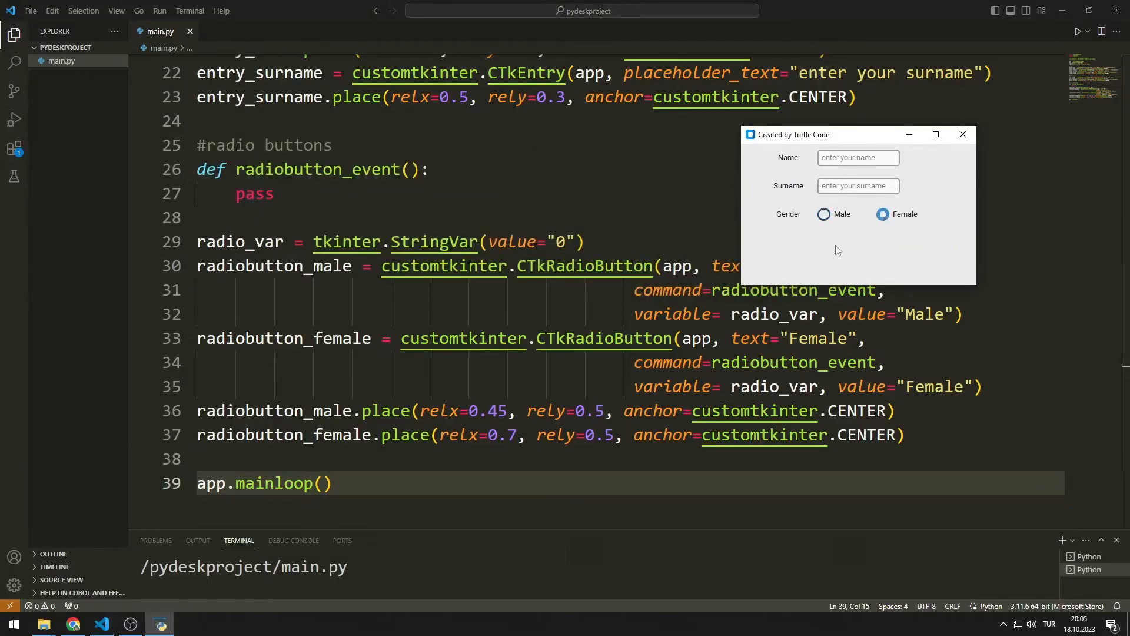
click(962, 134)
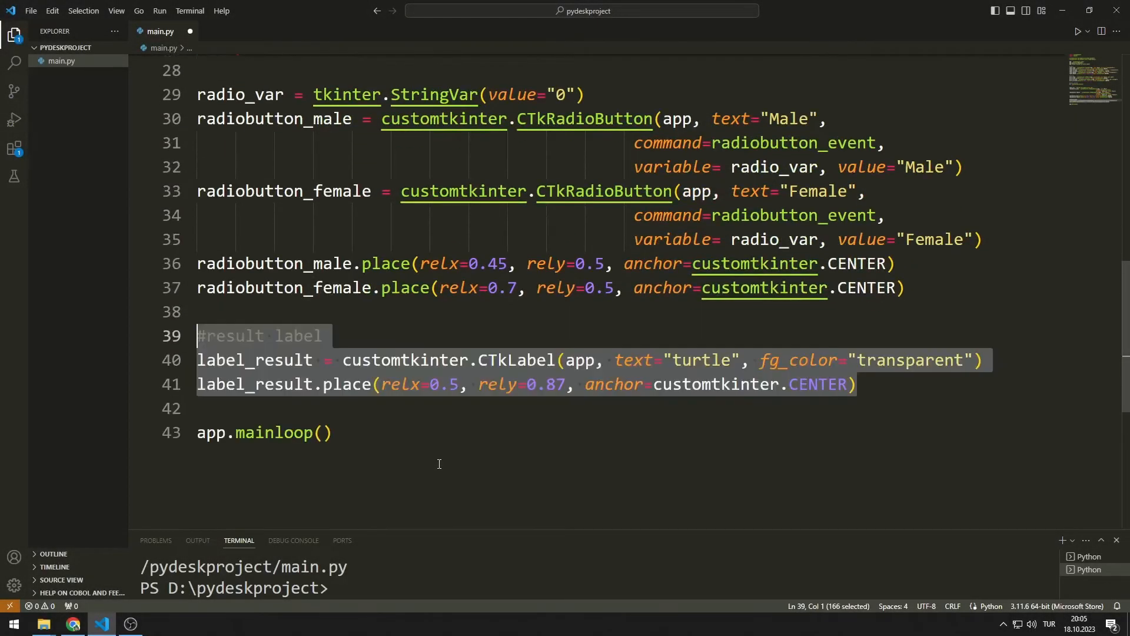
Run the script after placing the label_result CTkLabel above app.mainloop()
click(332, 432)
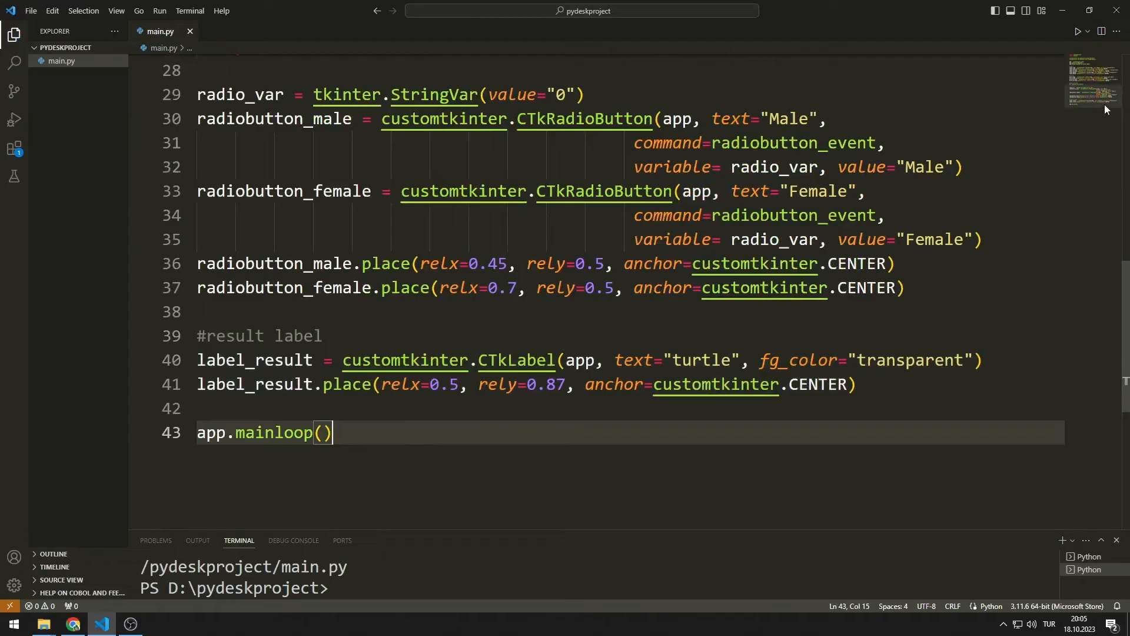
click(1077, 31)
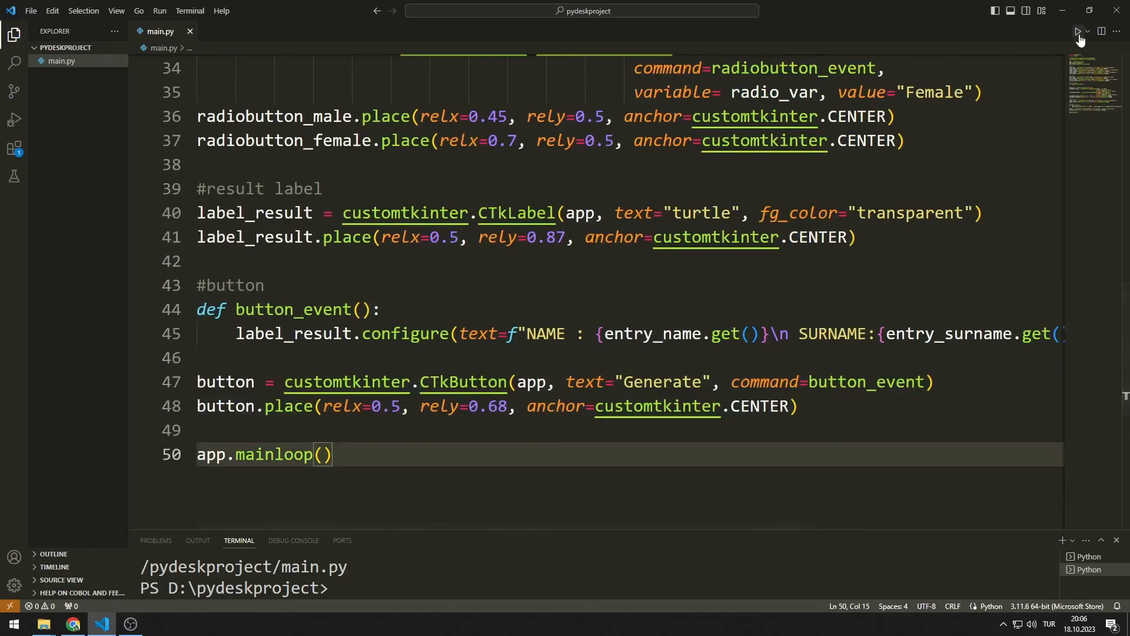
Run the script to test the Generate button wired to button_event
click(1077, 30)
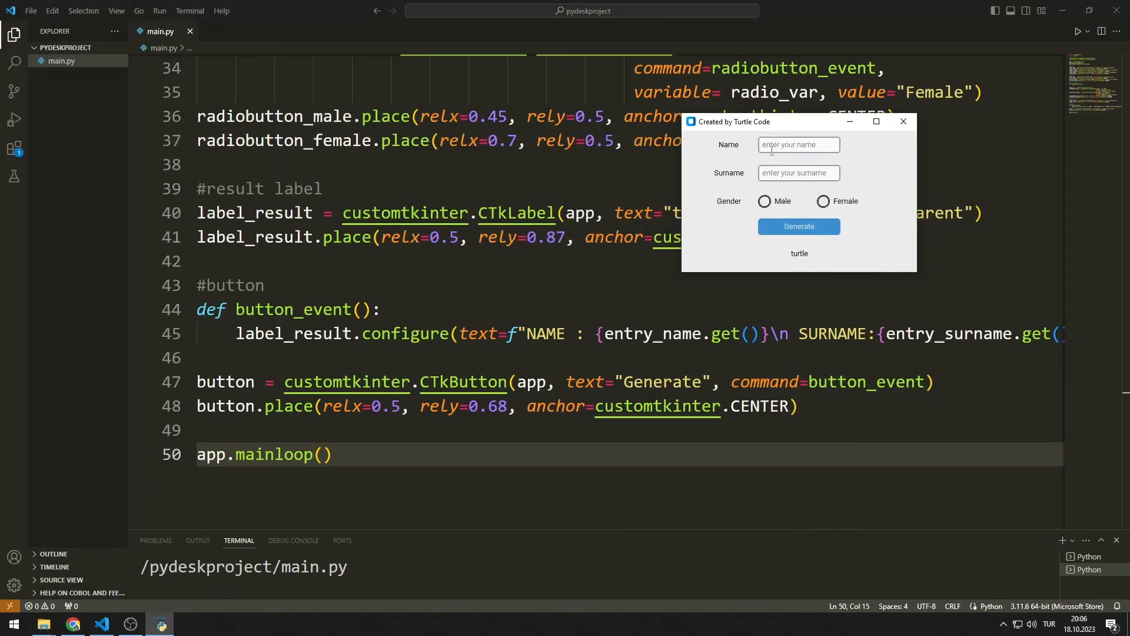
Enter name 'turtle', surname 'code' and choose Female in the running form
text(turtle)
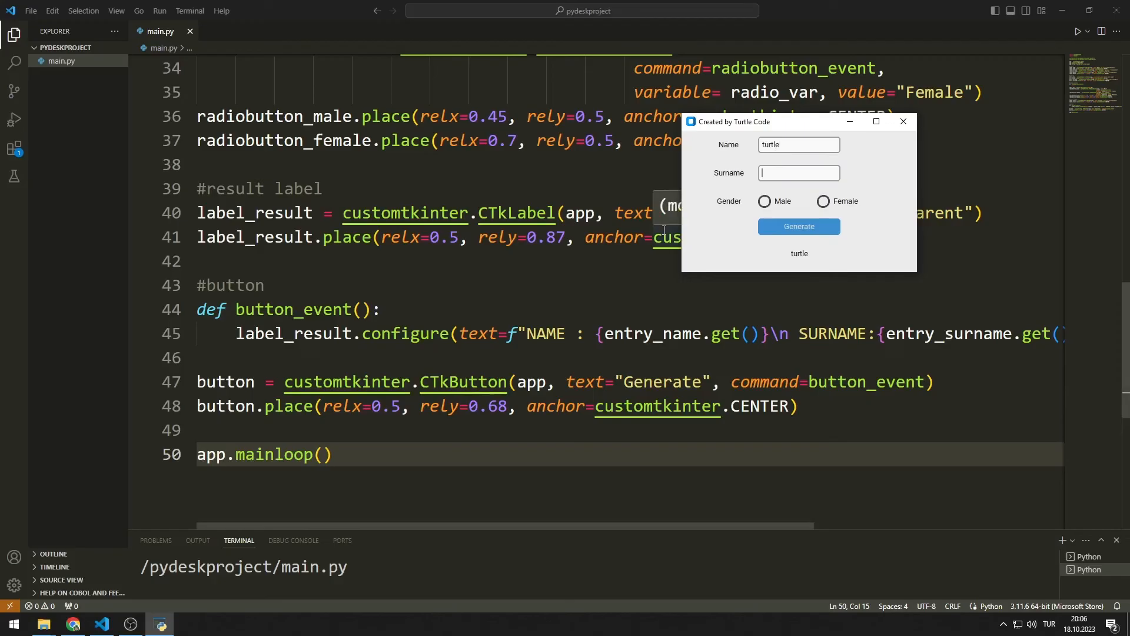
text(code)
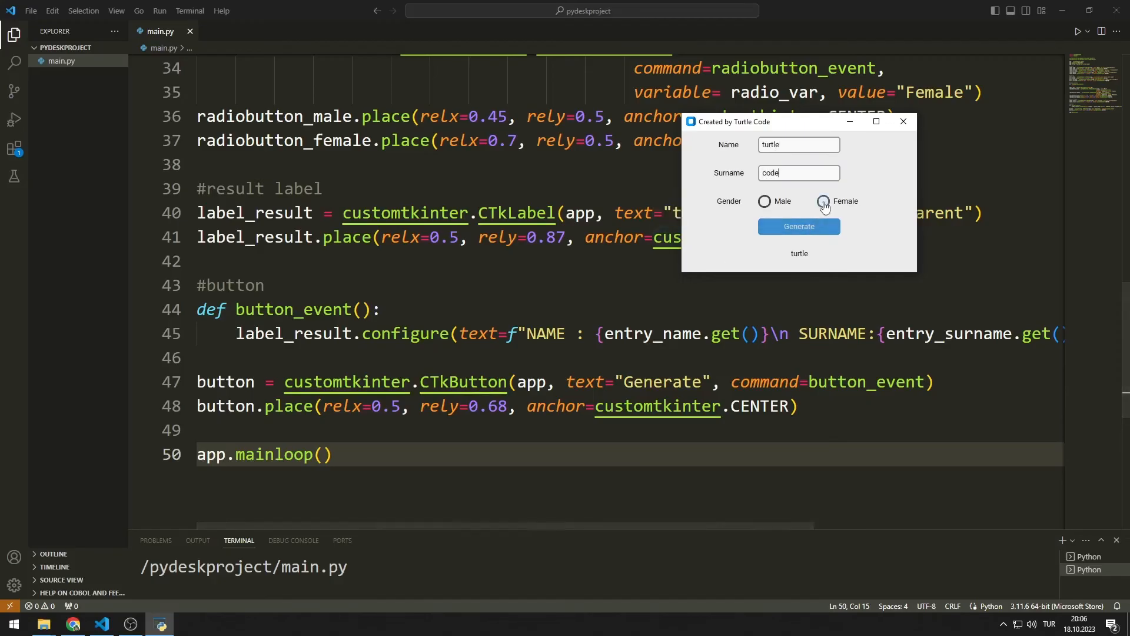
click(799, 226)
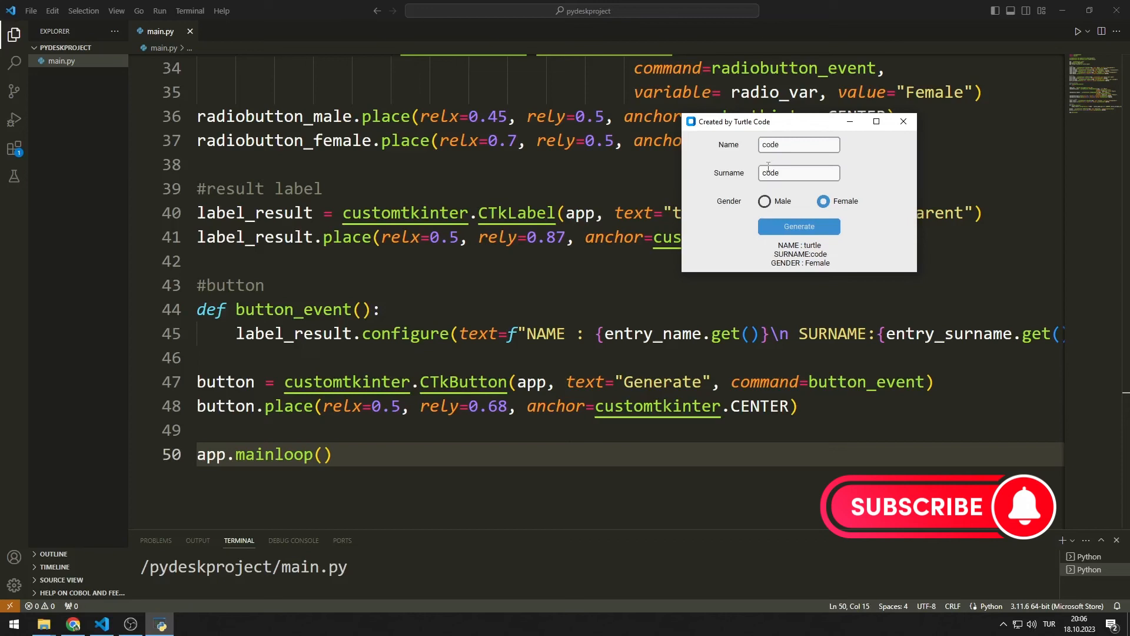
Swap to name 'code', surname 'turtle', choose Male and generate the result
text(turtl)
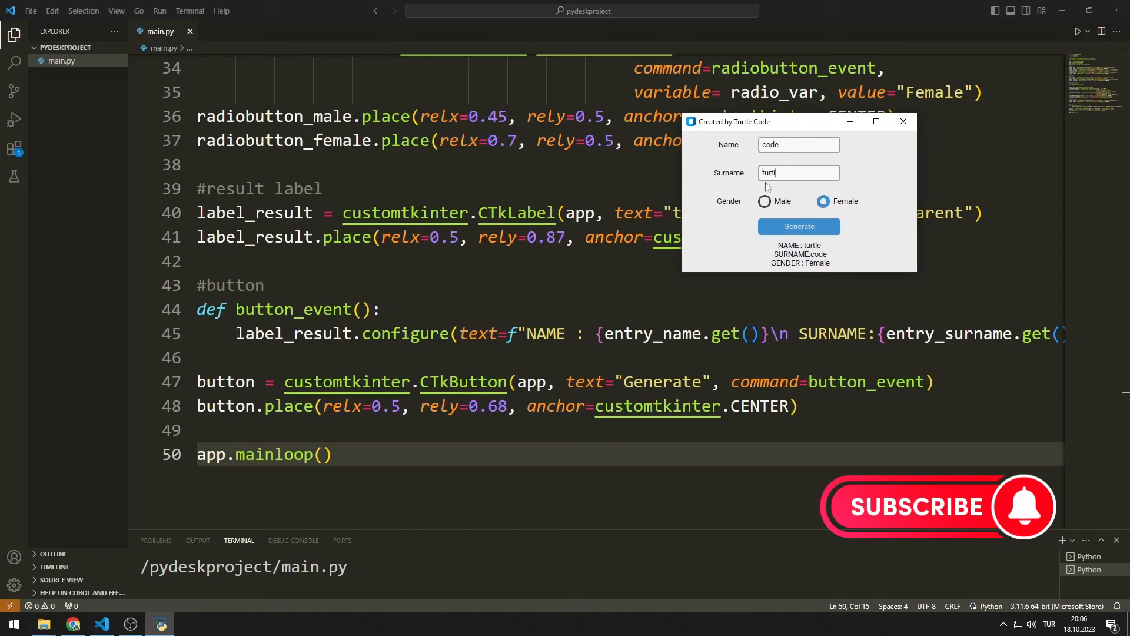
click(765, 201)
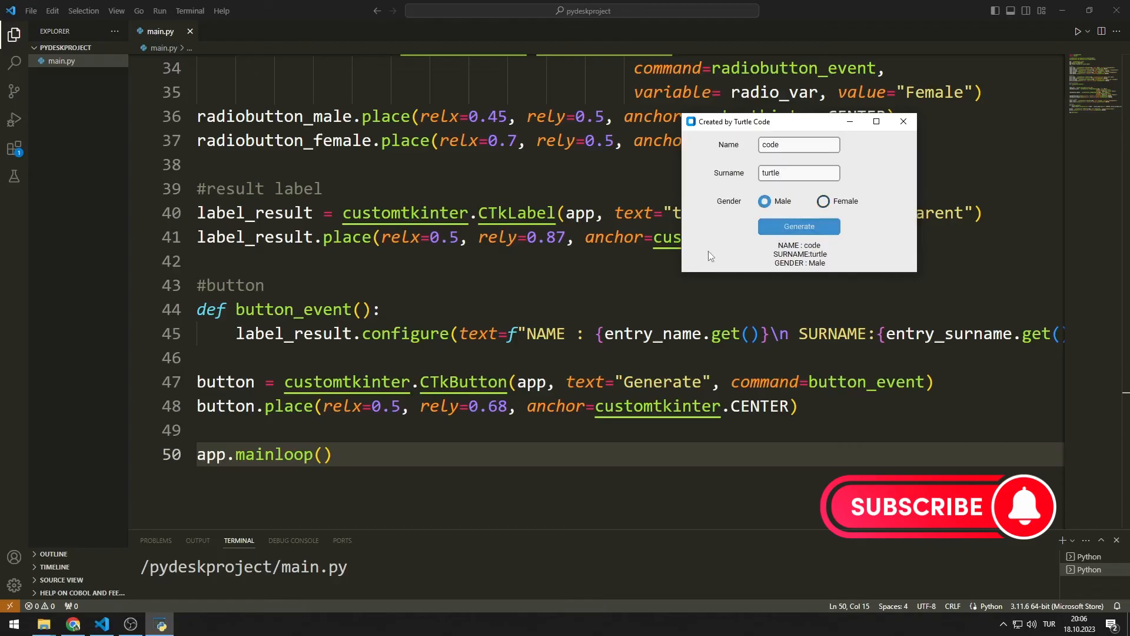
click(798, 172)
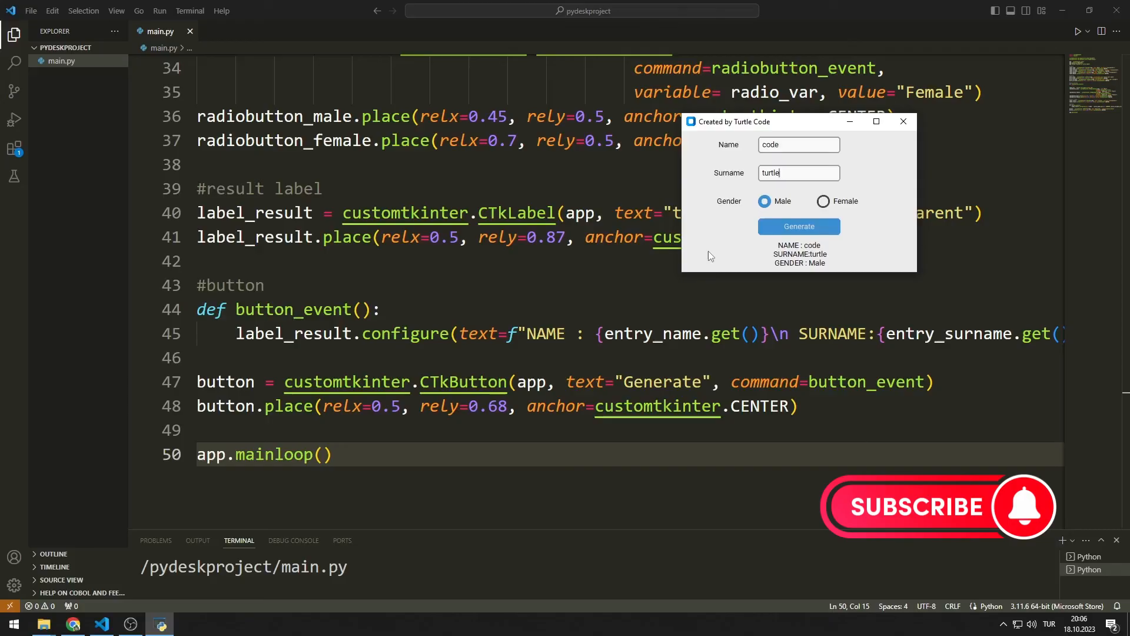